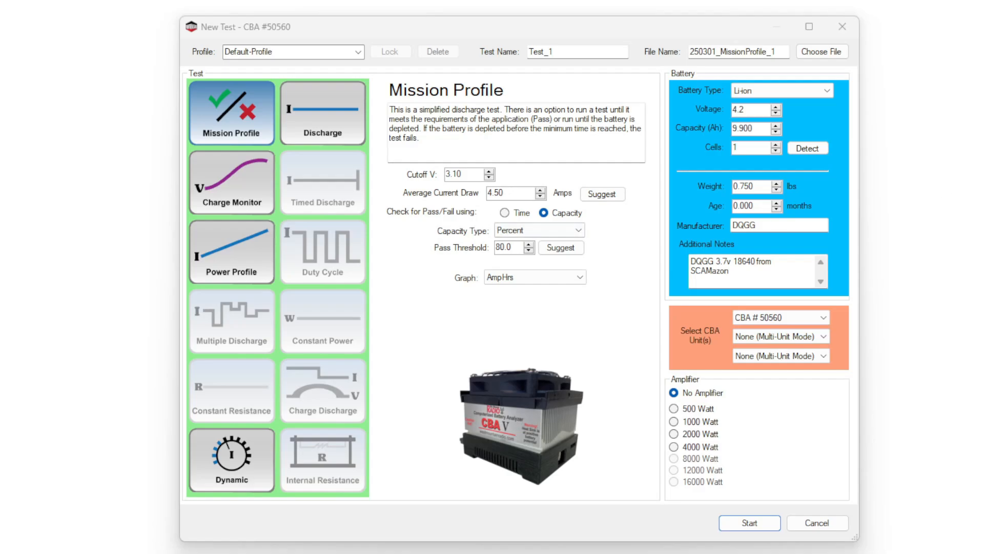
{"action": "mouse_move", "coordinate": [683, 80]}
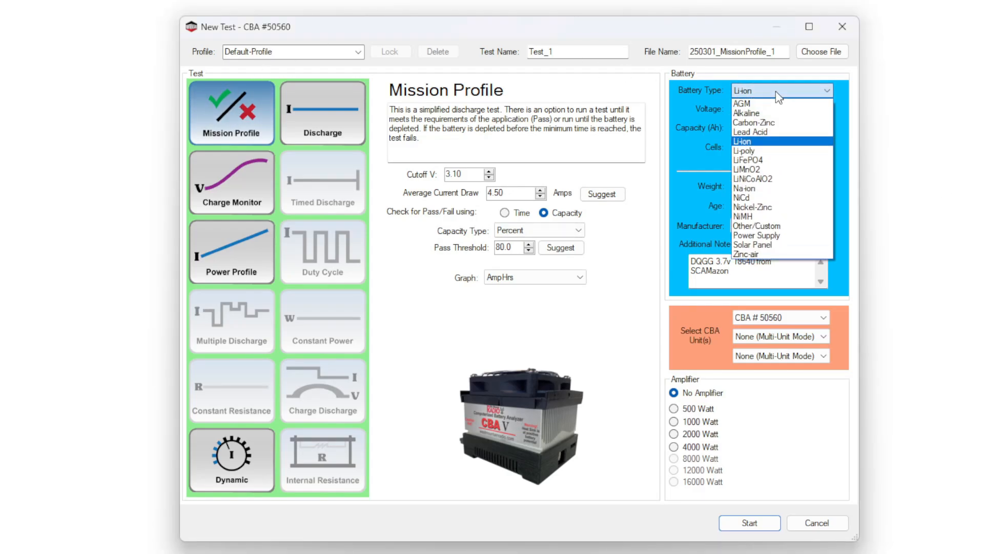
Keep battery type Li-ion, enter profile values 6 and 56, and set a 4.5 A average discharge current.
{"action": "left_click", "coordinate": [742, 141]}
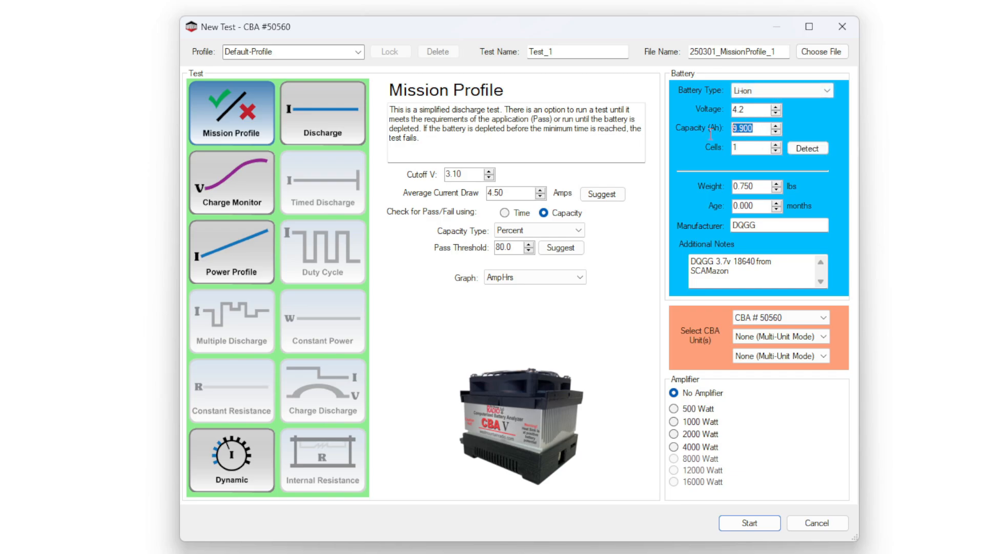
{"action": "mouse_move", "coordinate": [721, 139]}
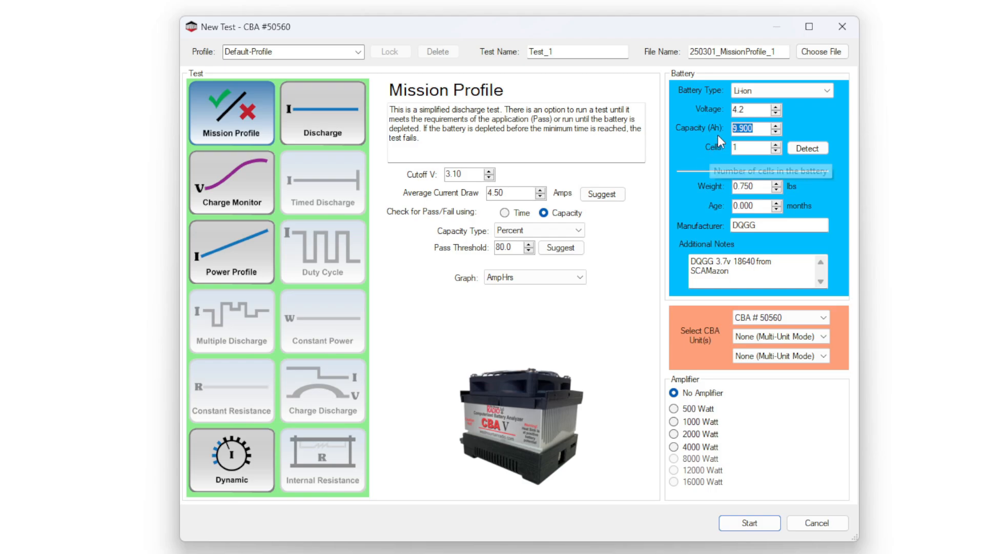
{"action": "mouse_move", "coordinate": [796, 149]}
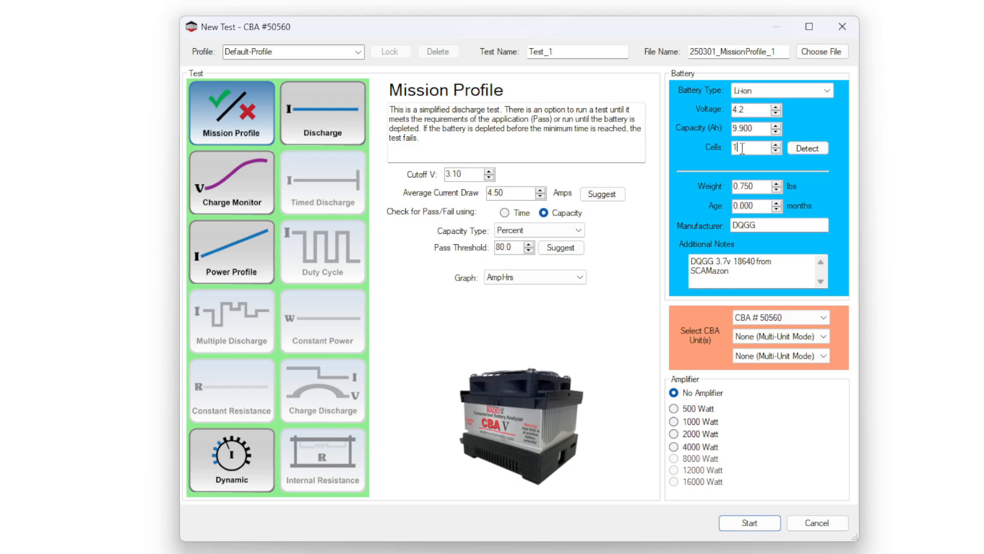
{"action": "type", "text": "6"}
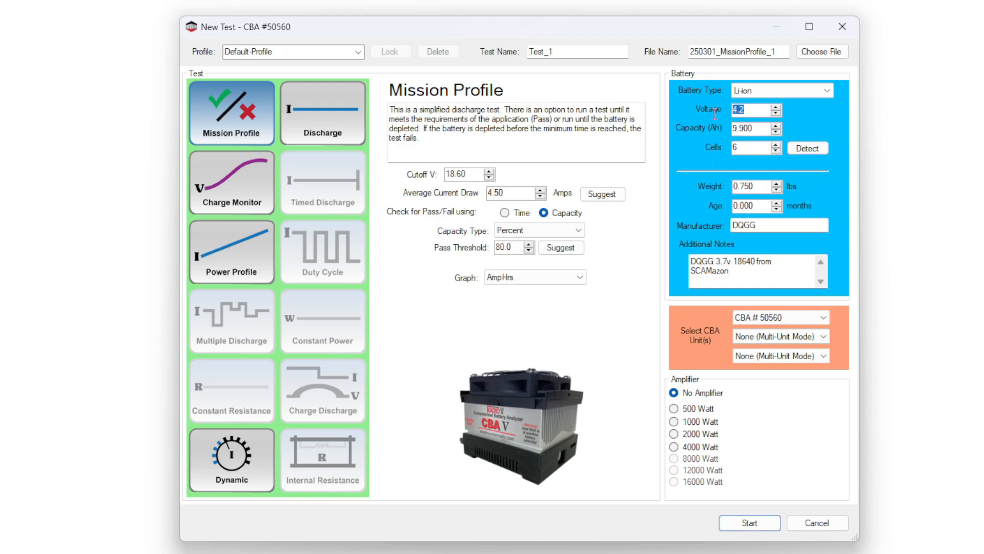
{"action": "type", "text": "56"}
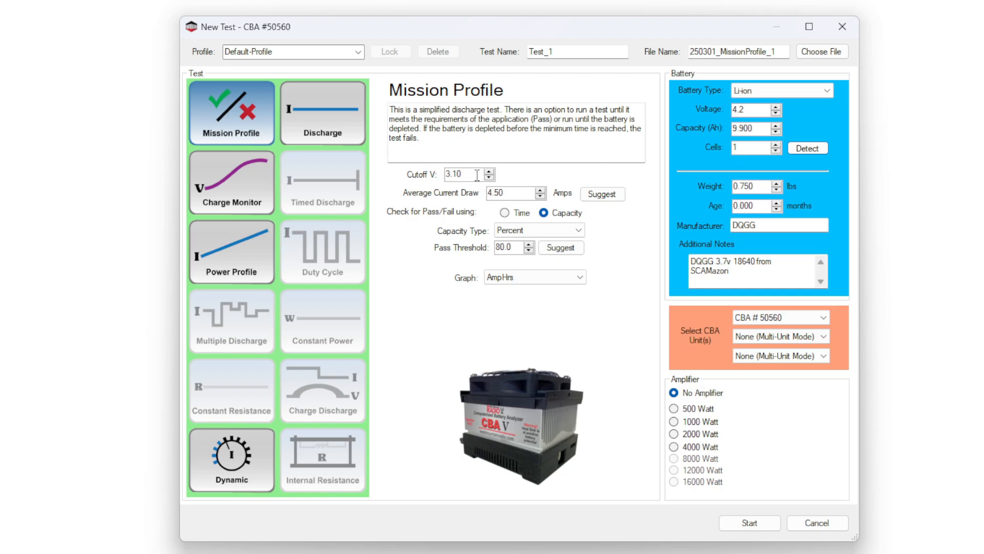
{"action": "mouse_move", "coordinate": [484, 170]}
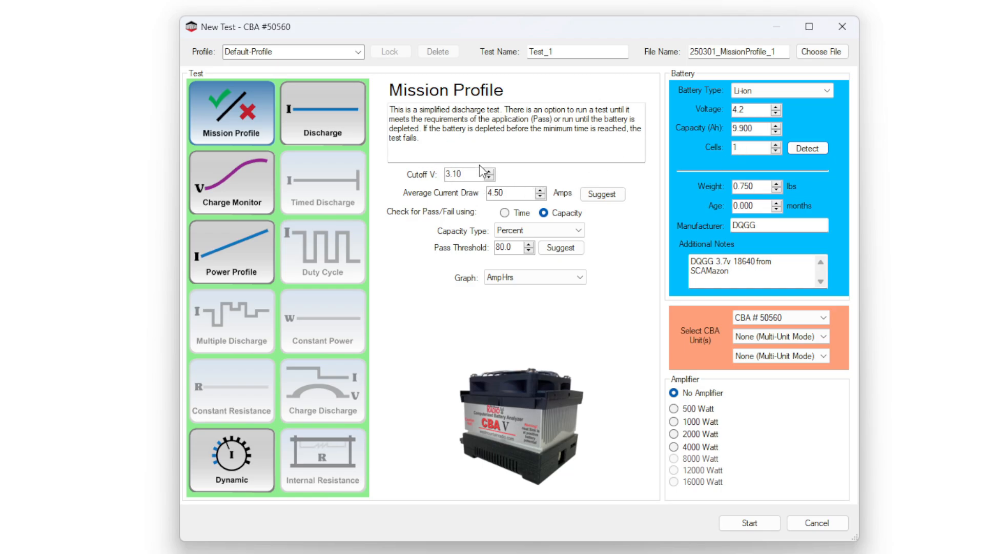
{"action": "mouse_move", "coordinate": [473, 193]}
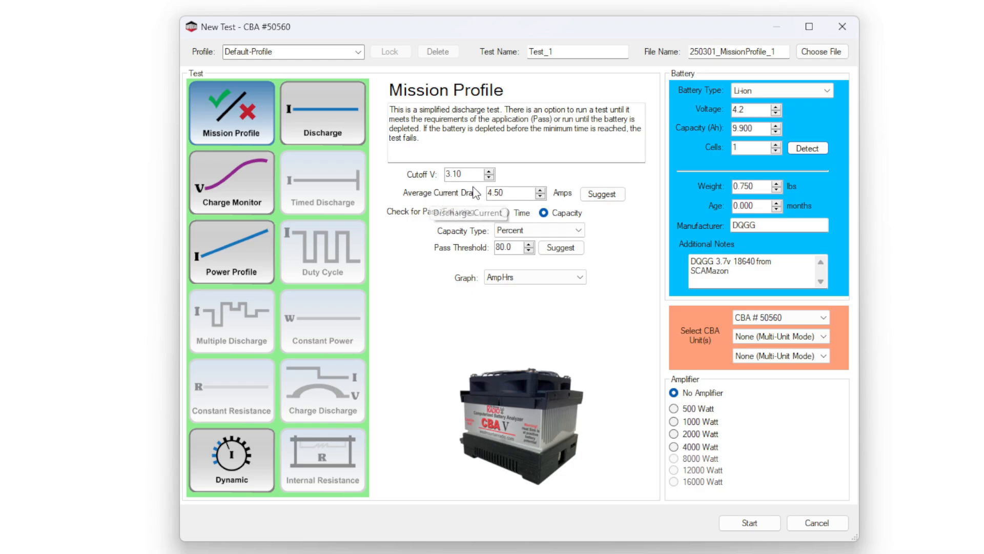
{"action": "mouse_move", "coordinate": [602, 194]}
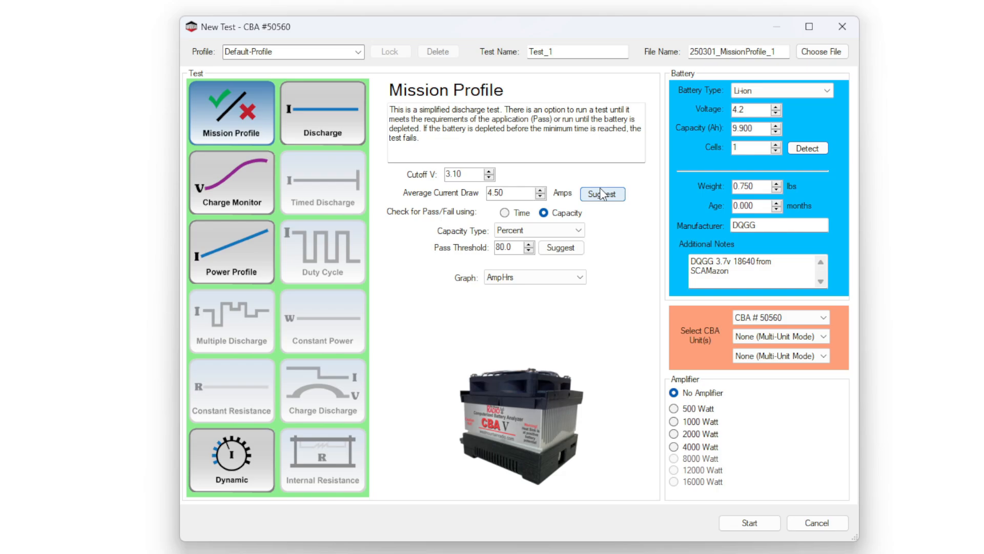
{"action": "left_click", "coordinate": [602, 194]}
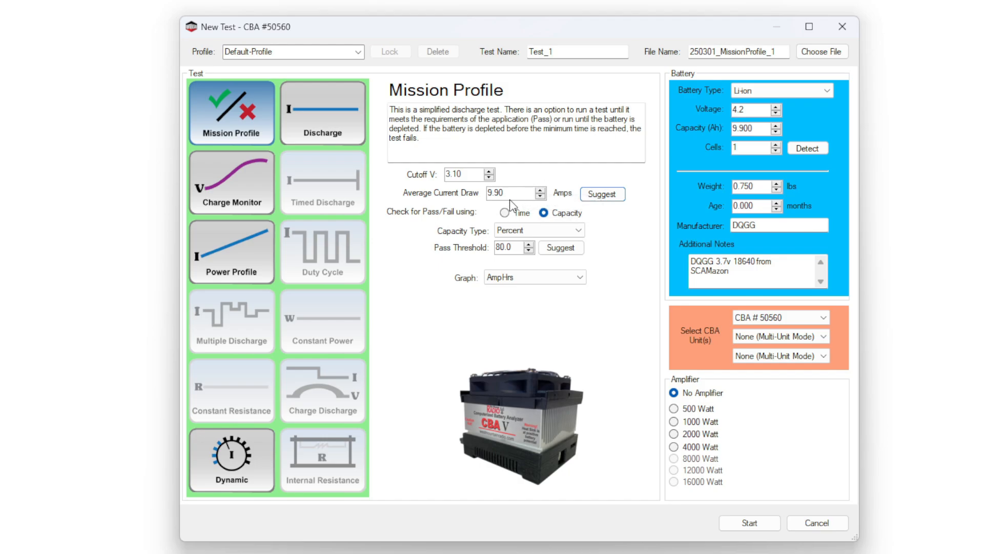
{"action": "type", "text": "4.5"}
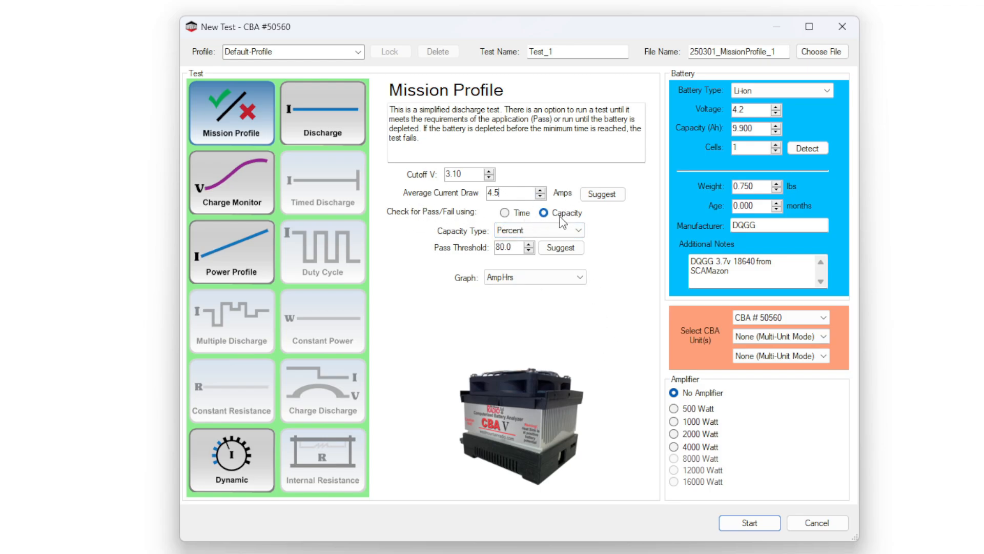
{"action": "mouse_move", "coordinate": [490, 236]}
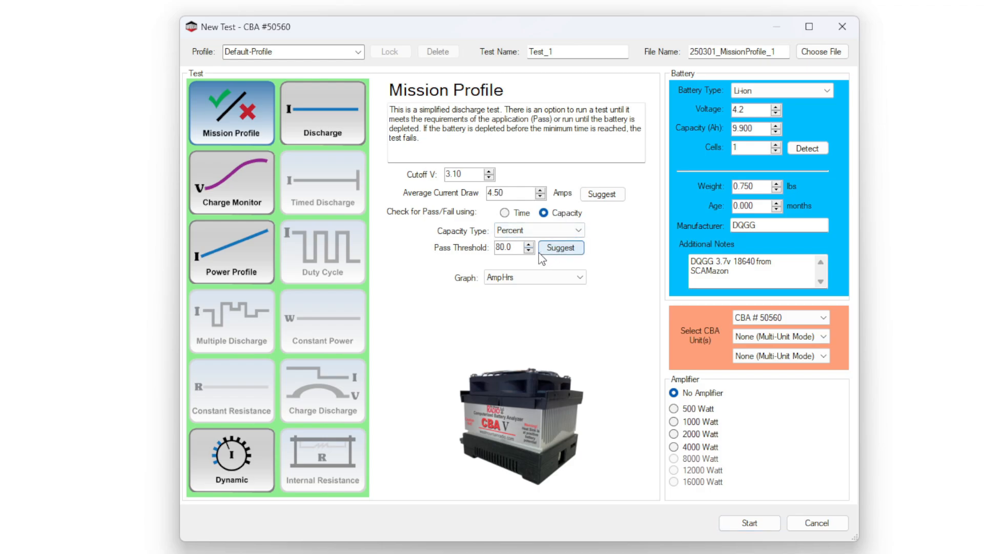
{"action": "mouse_move", "coordinate": [565, 215]}
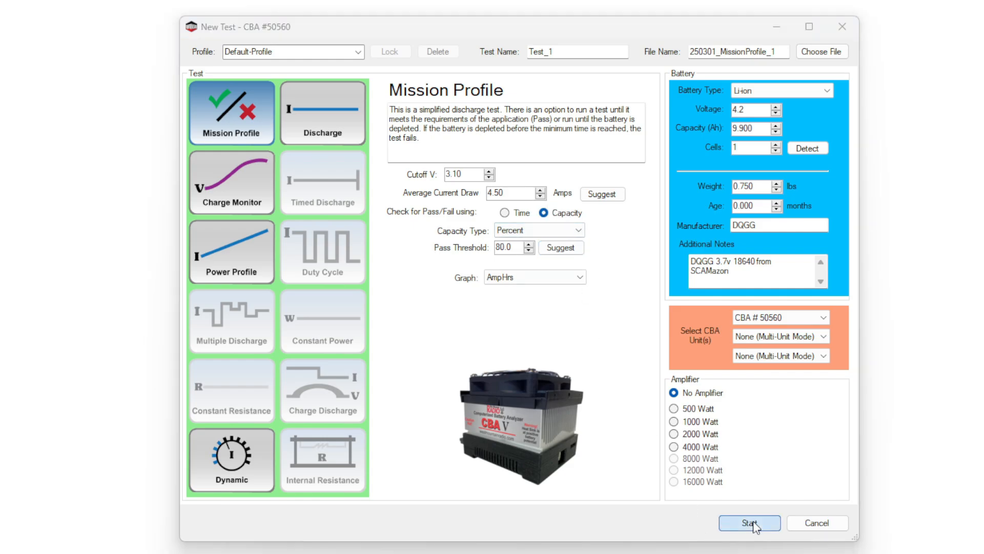
Run the Mission Profile test, which fails at 1.149 Ah after 15.37 min, and review the WH and AH results.
{"action": "left_click", "coordinate": [749, 522]}
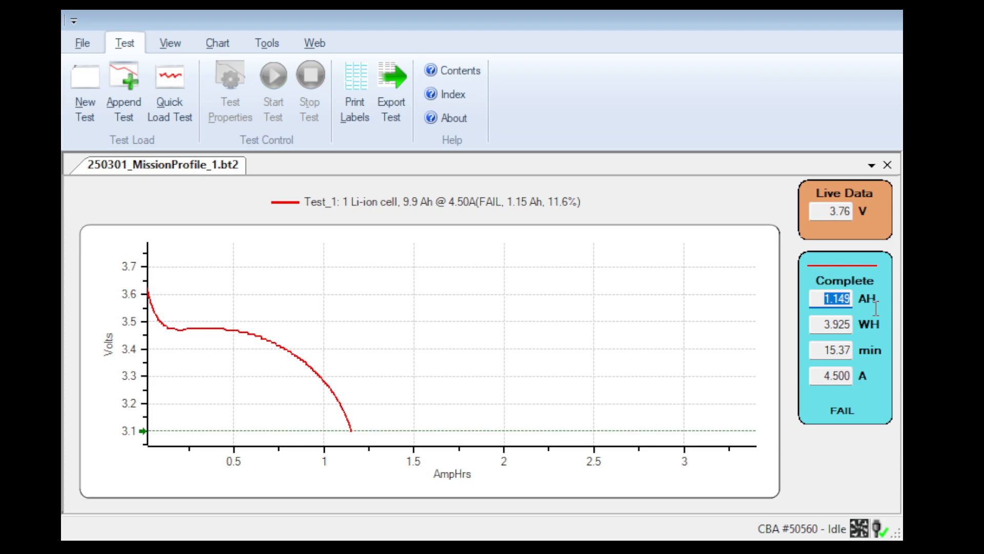
{"action": "mouse_move", "coordinate": [885, 310]}
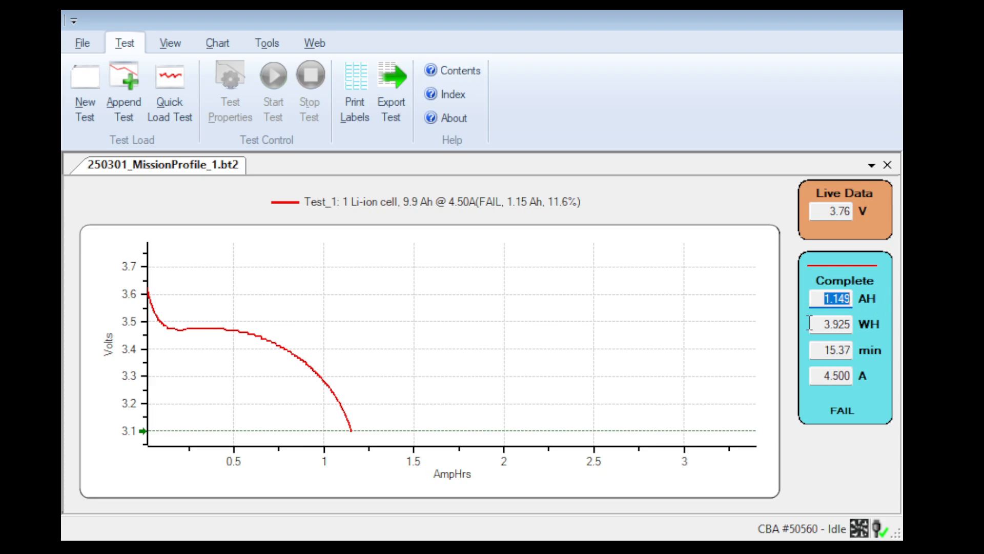
{"action": "left_click", "coordinate": [832, 324]}
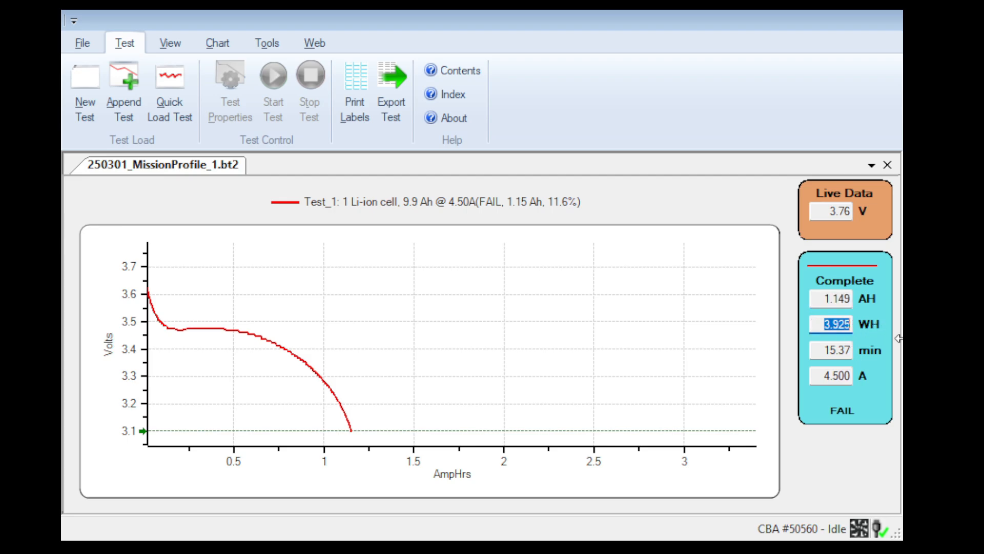
{"action": "left_click", "coordinate": [830, 351]}
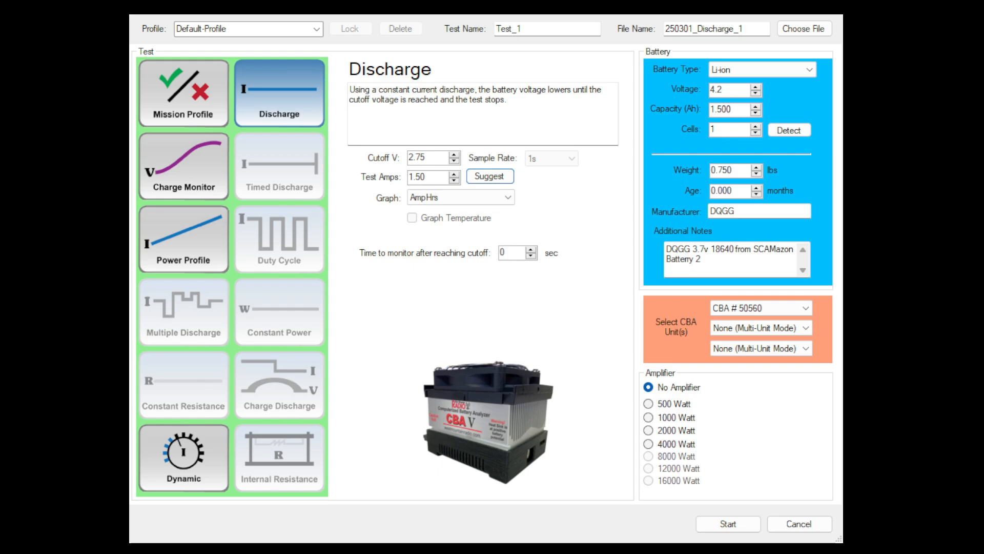
Set cutoff 3.10 V, confirm 1.50 A test current, capacity and voltage, and start the Discharge test.
{"action": "left_click", "coordinate": [713, 262]}
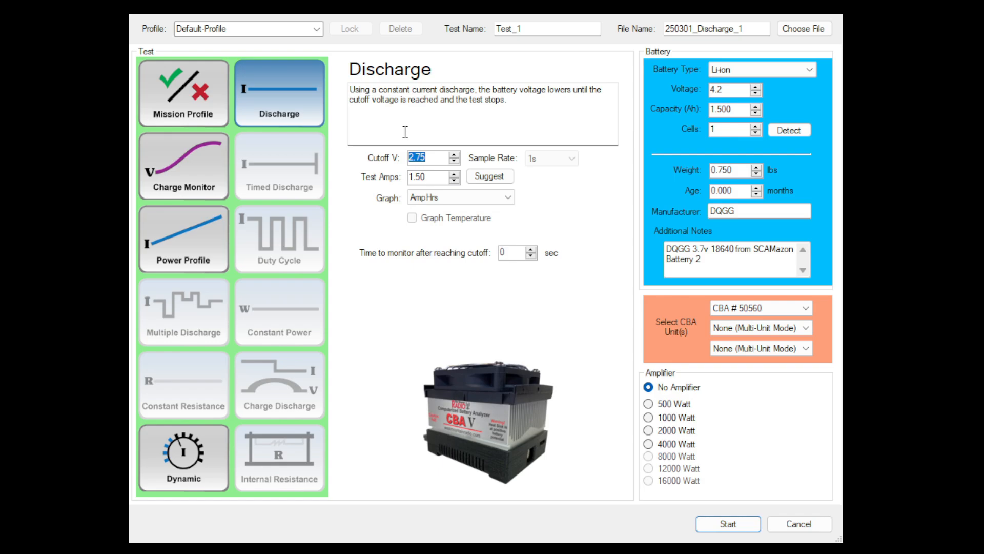
{"action": "mouse_move", "coordinate": [412, 124]}
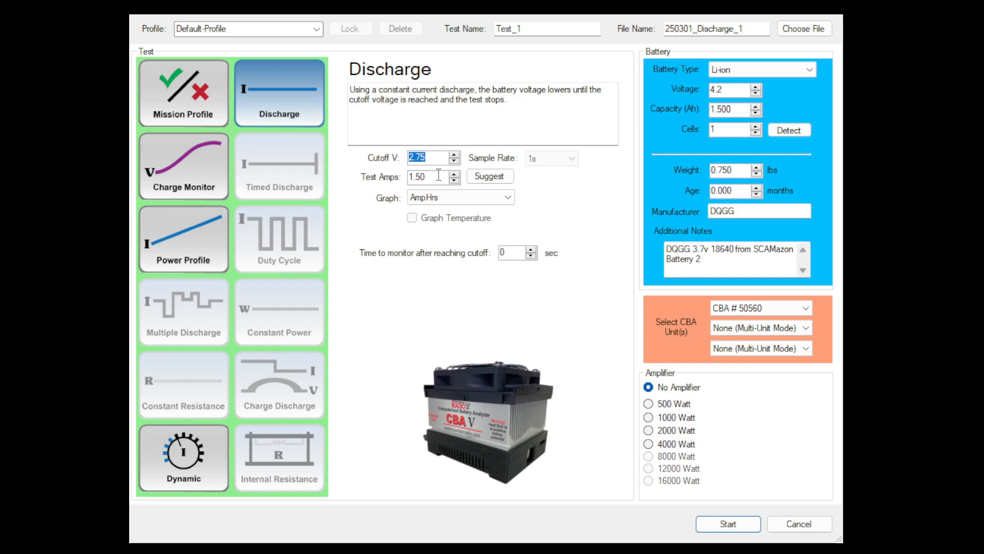
{"action": "left_click", "coordinate": [429, 176]}
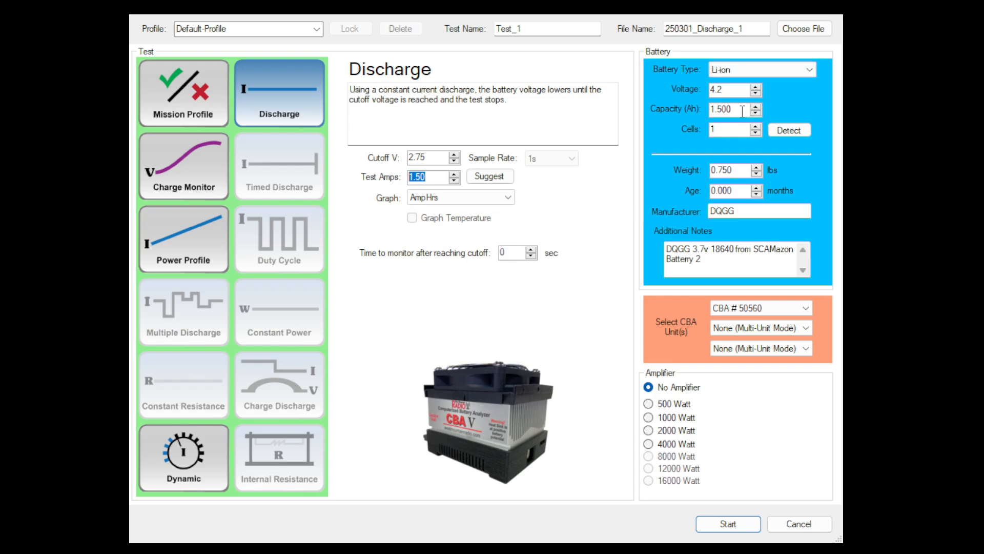
{"action": "left_click", "coordinate": [730, 109]}
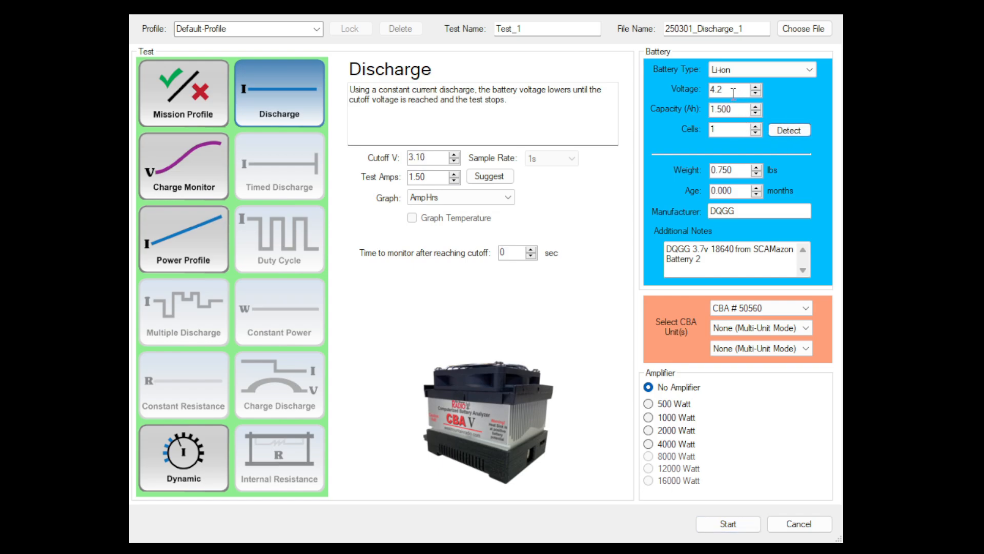
{"action": "left_click", "coordinate": [728, 130]}
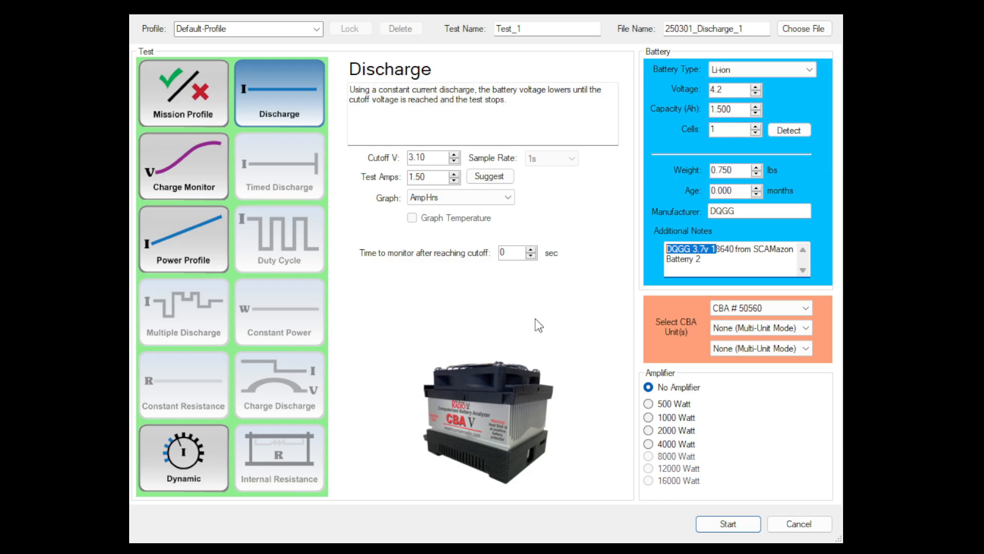
{"action": "left_click", "coordinate": [727, 523]}
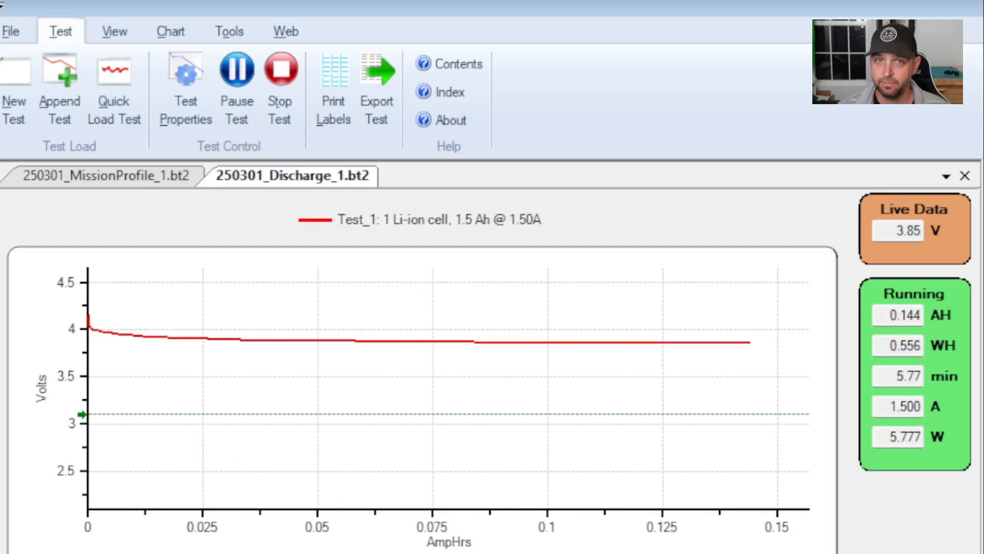